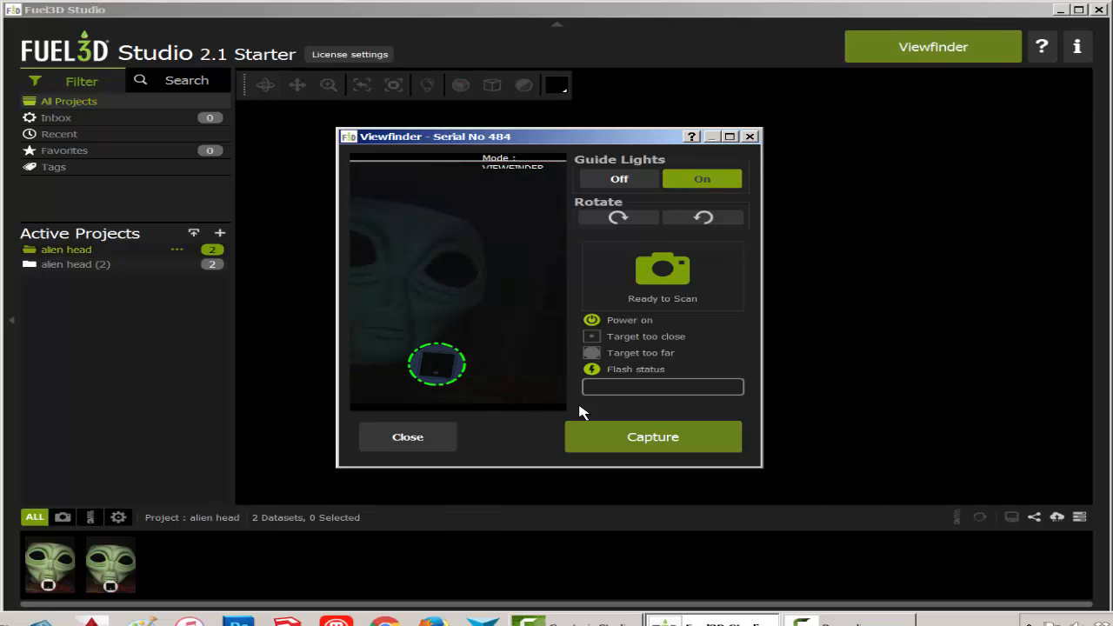
{"action": "mouse_move", "coordinate": [617, 431]}
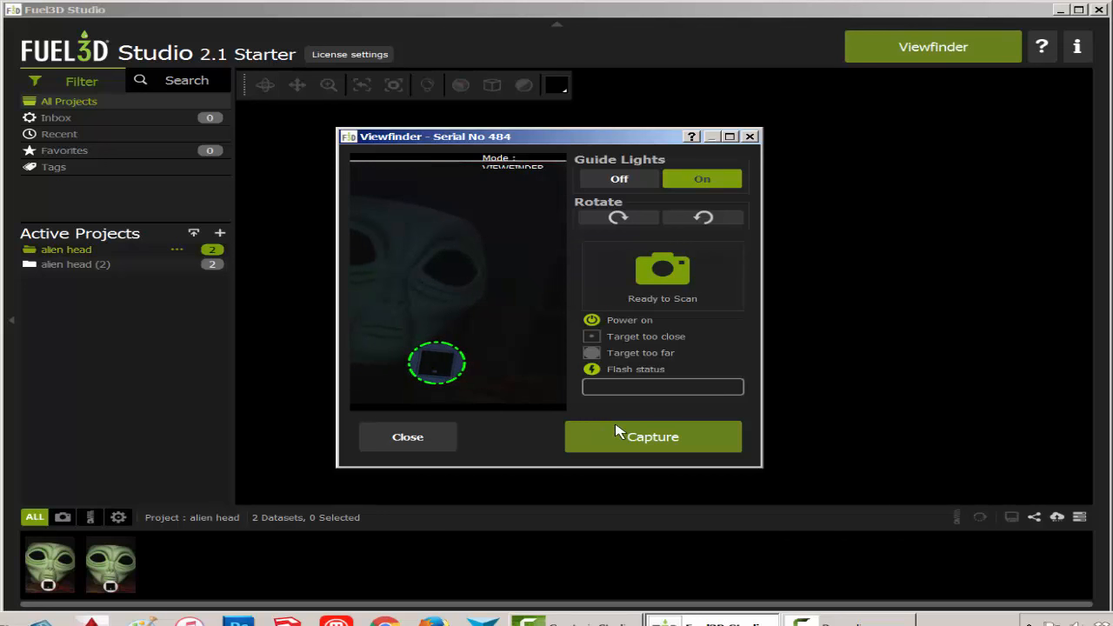
Capture the alien head scan from the Viewfinder and wait for it to load for review.
{"action": "left_click", "coordinate": [654, 437]}
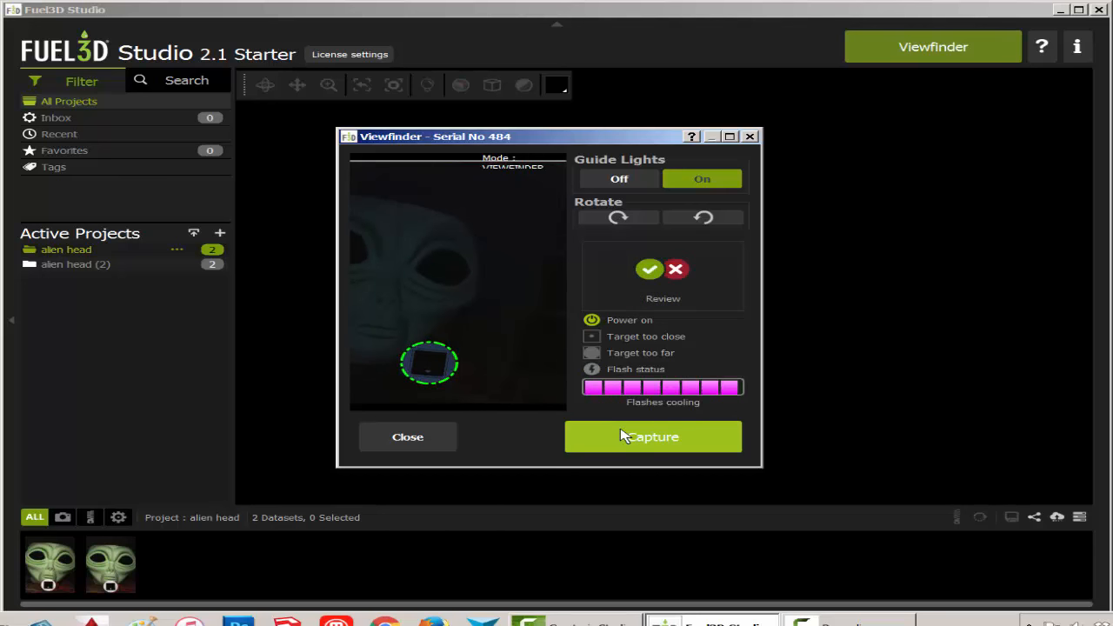
{"action": "left_click", "coordinate": [653, 437]}
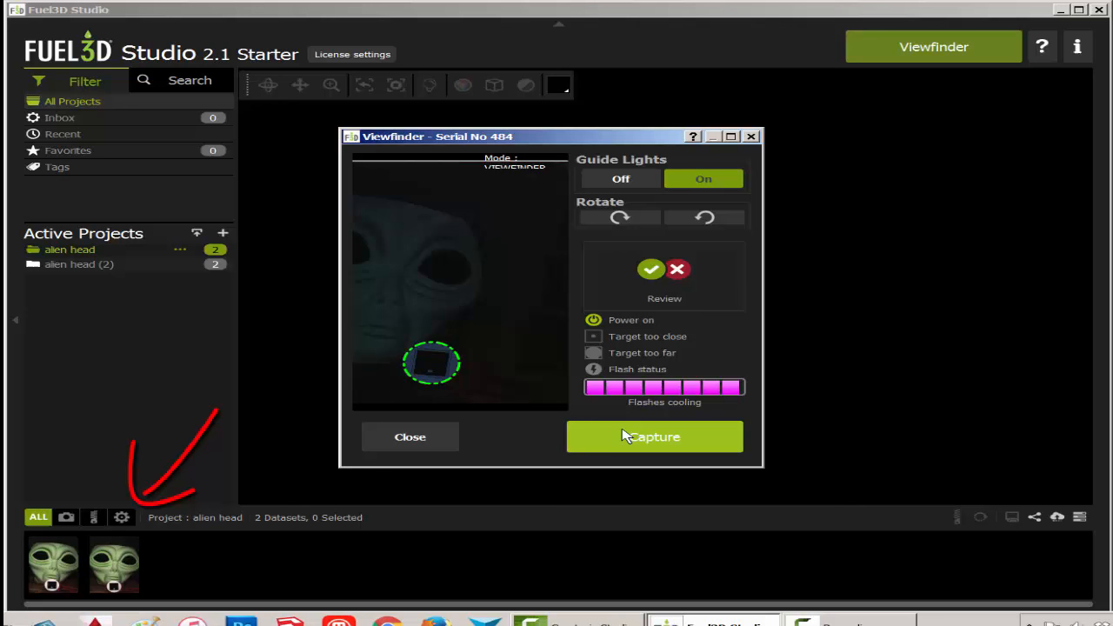
{"action": "left_click", "coordinate": [653, 437]}
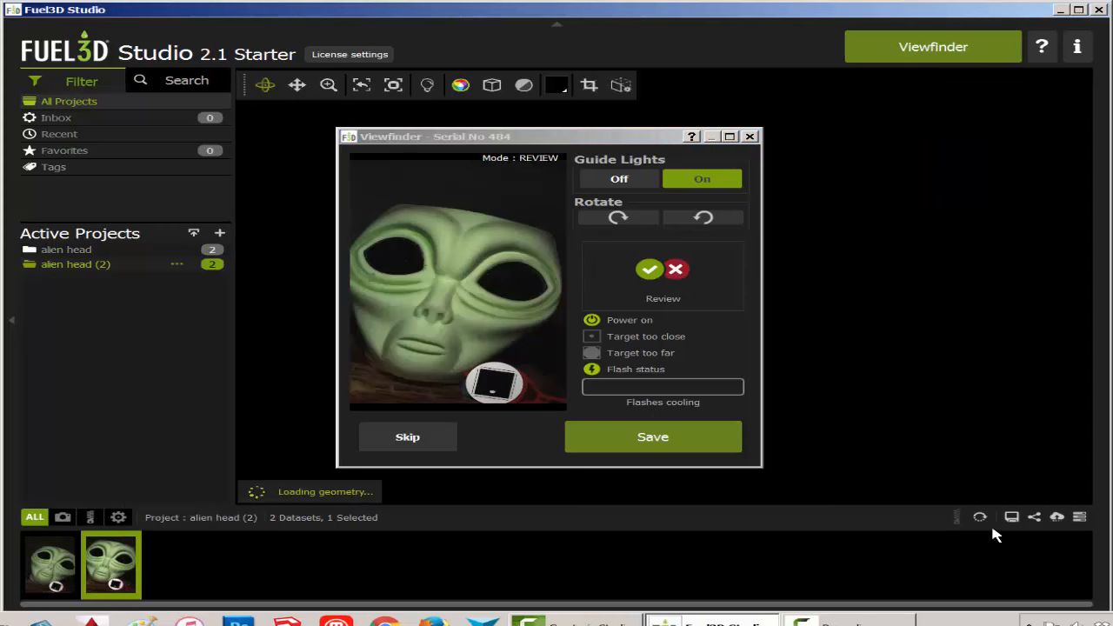
{"action": "mouse_move", "coordinate": [1017, 532]}
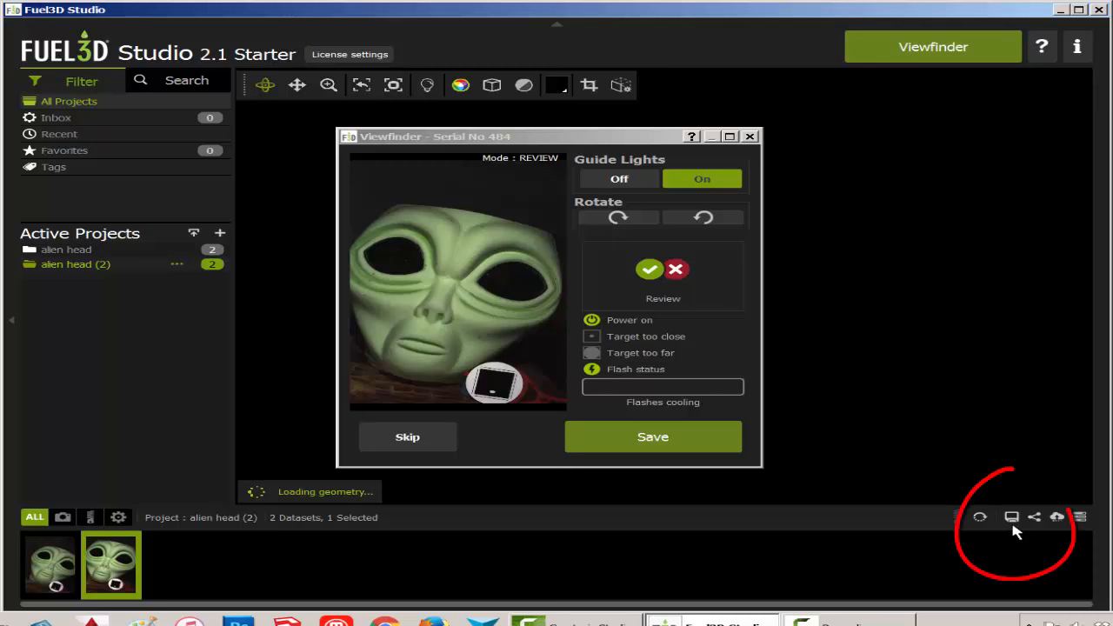
Export the scan in OBJ format under the name alienscan3 and save it.
{"action": "left_click", "coordinate": [652, 437]}
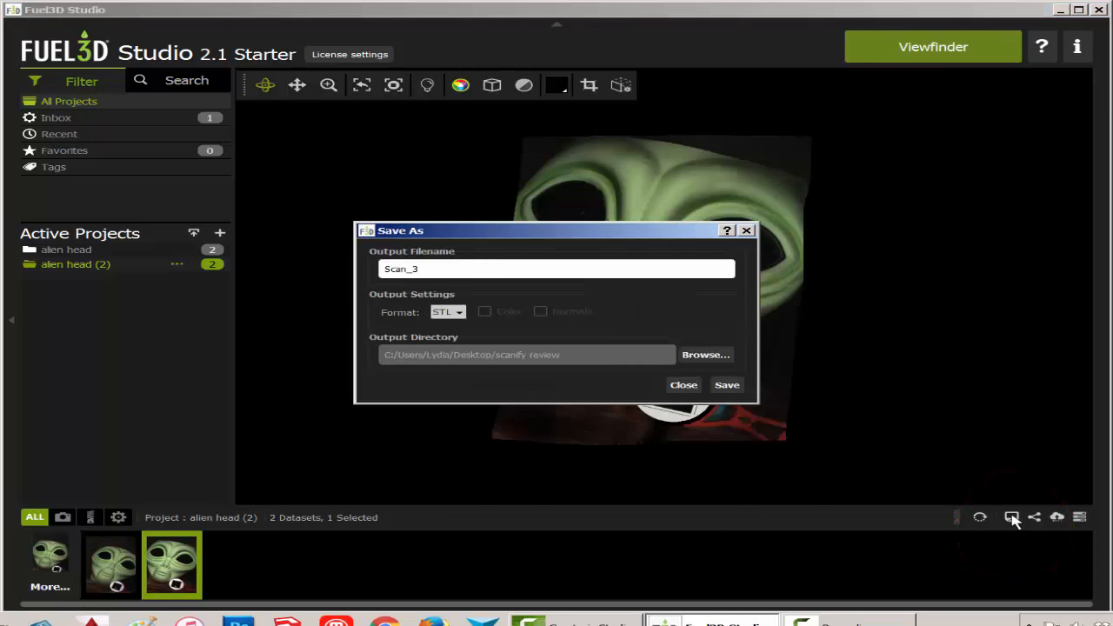
{"action": "left_click", "coordinate": [448, 311]}
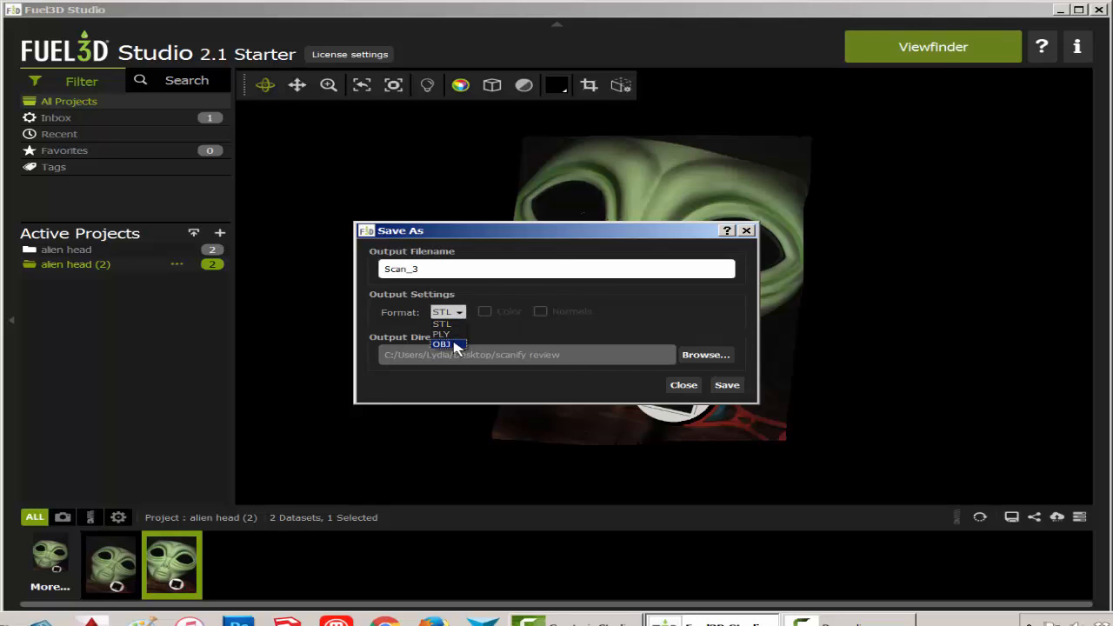
{"action": "left_click", "coordinate": [443, 344]}
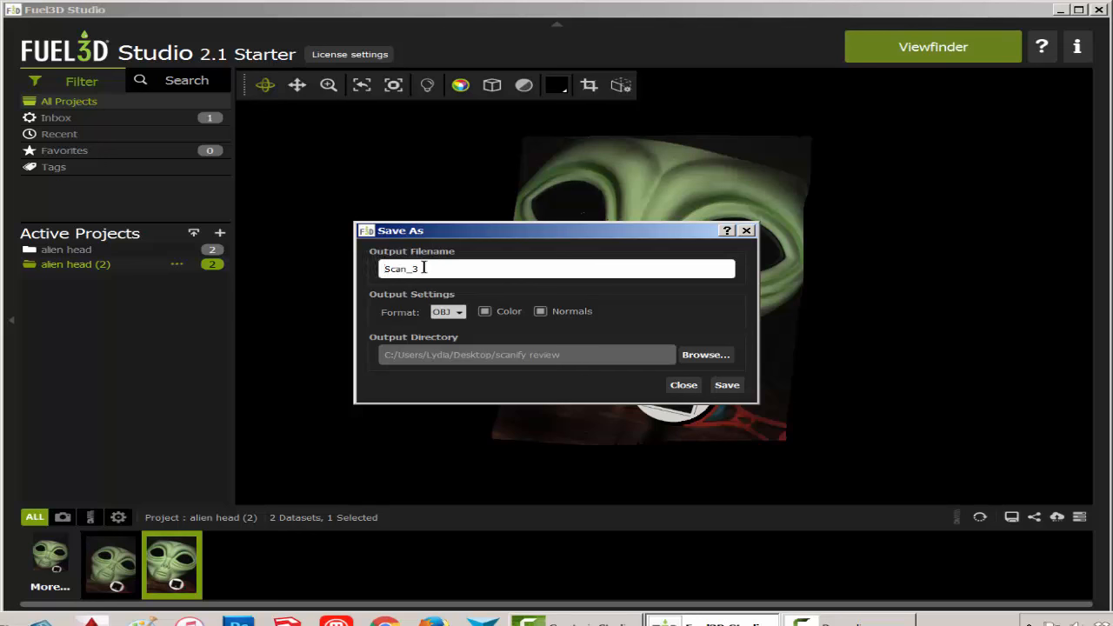
{"action": "type", "text": "al"}
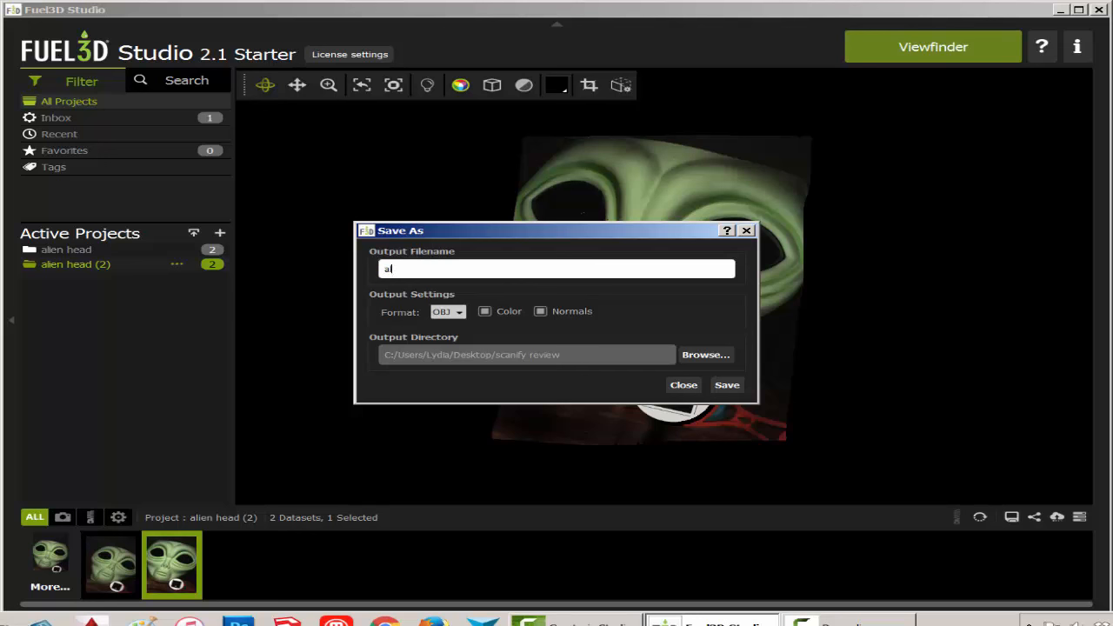
{"action": "type", "text": "lienscan3"}
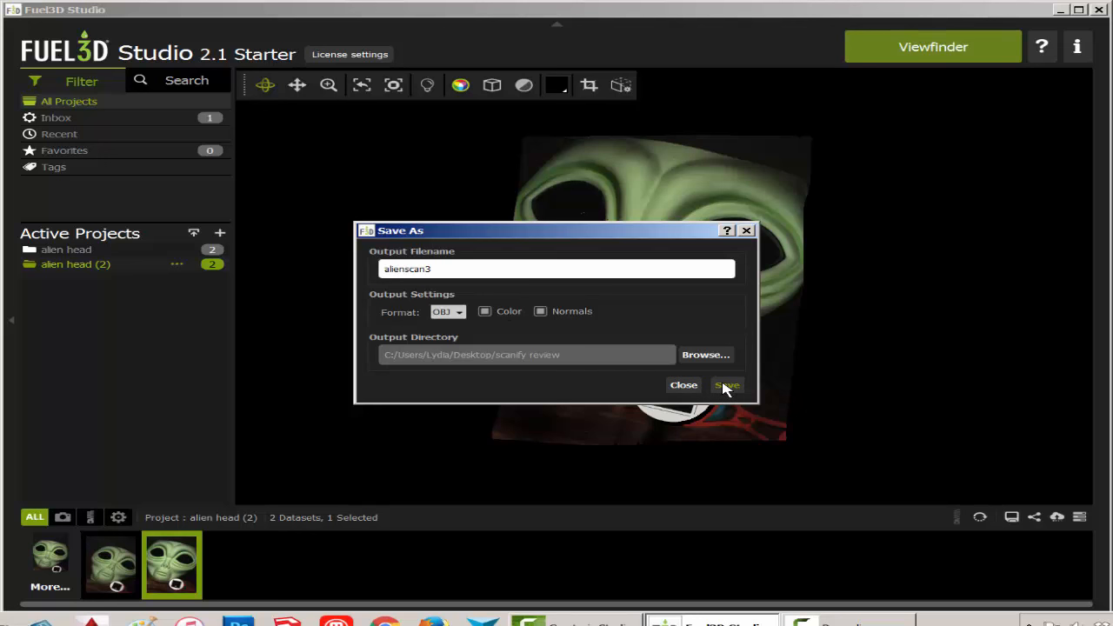
{"action": "left_click", "coordinate": [727, 386]}
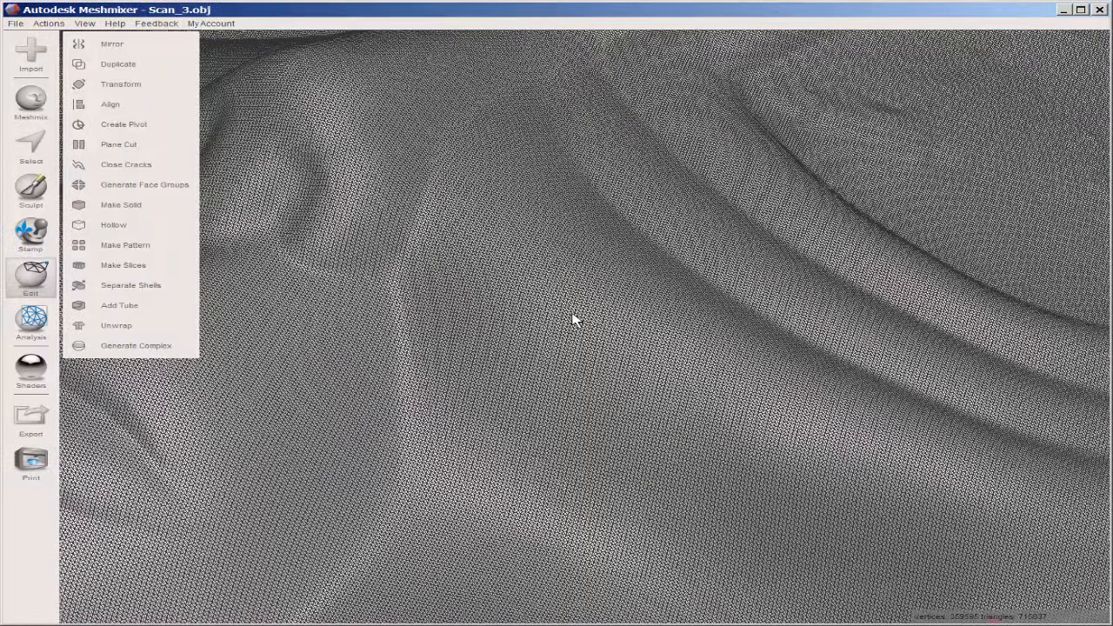
Switch to the Select tool to begin selecting the alien head mesh.
{"action": "left_click", "coordinate": [31, 142]}
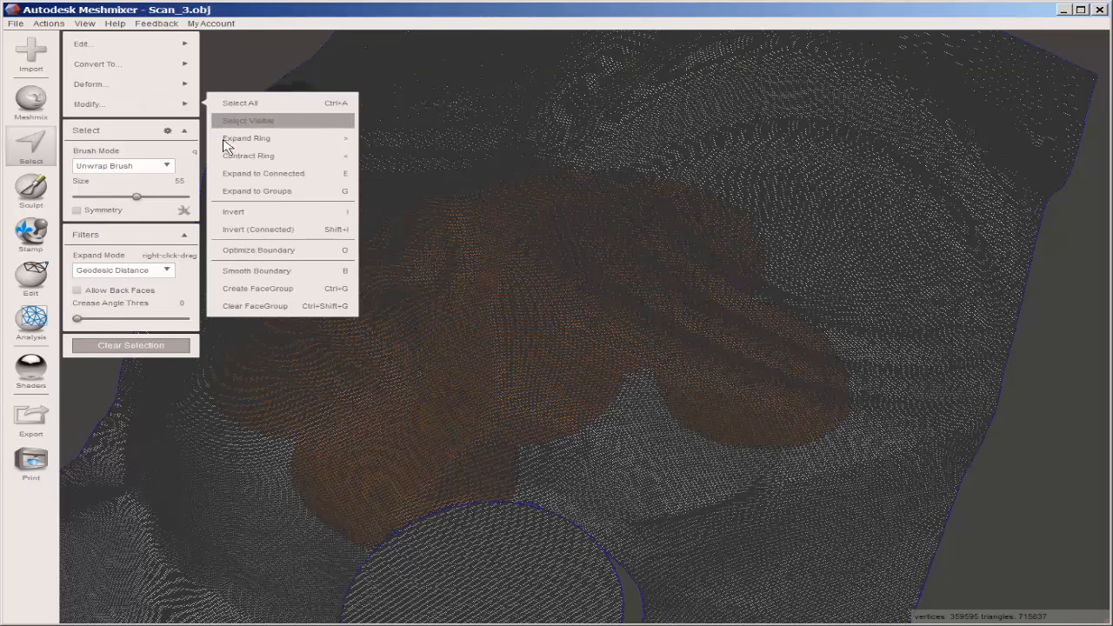
{"action": "mouse_move", "coordinate": [253, 174]}
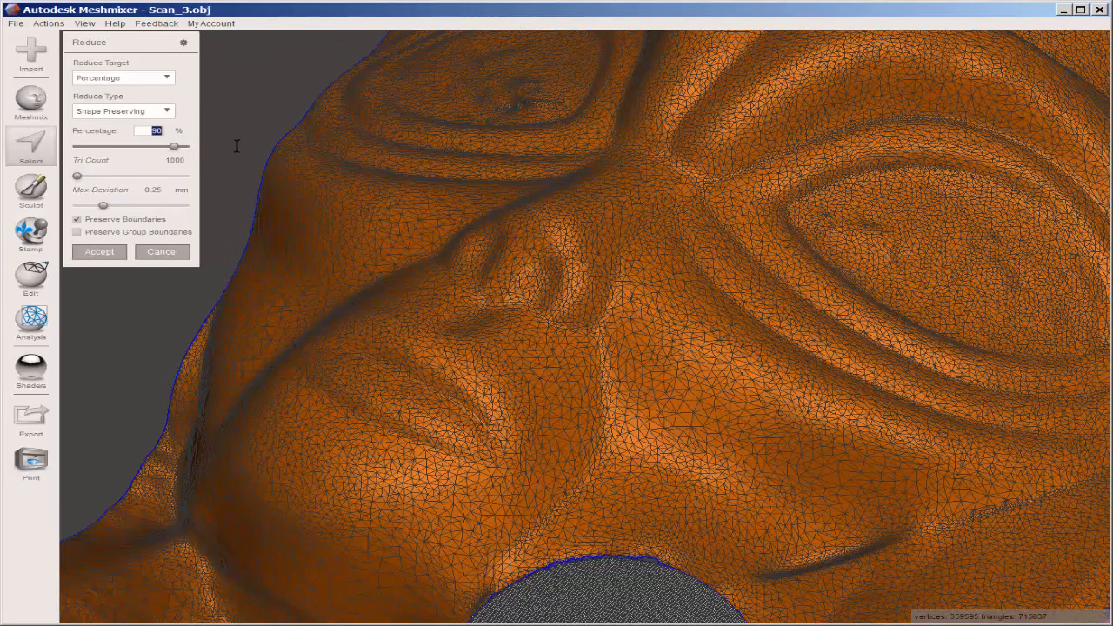
{"action": "mouse_move", "coordinate": [241, 155]}
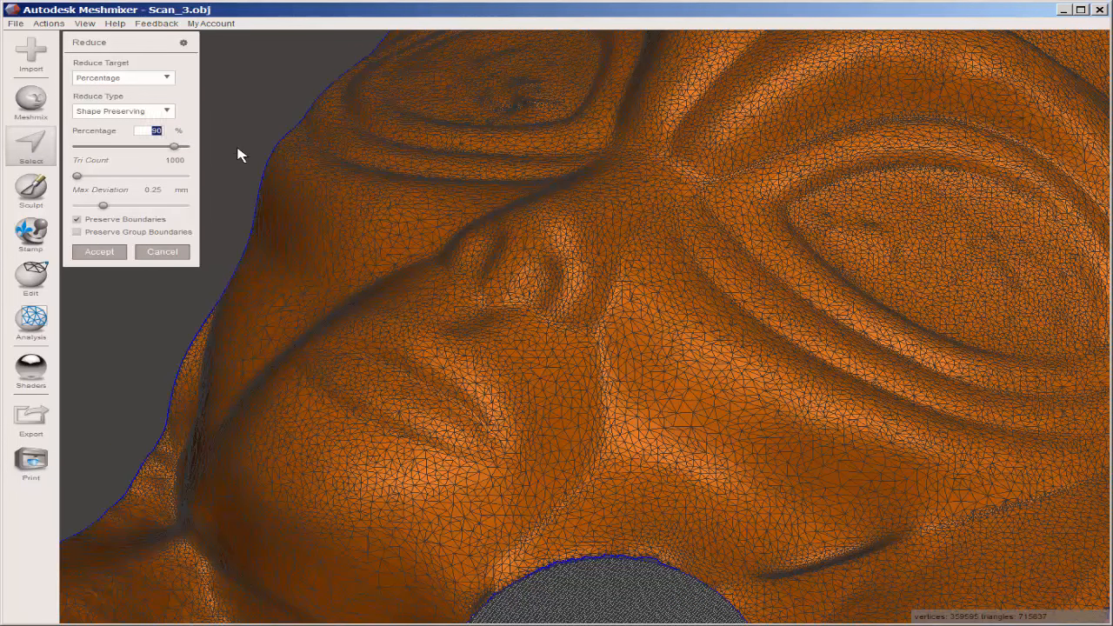